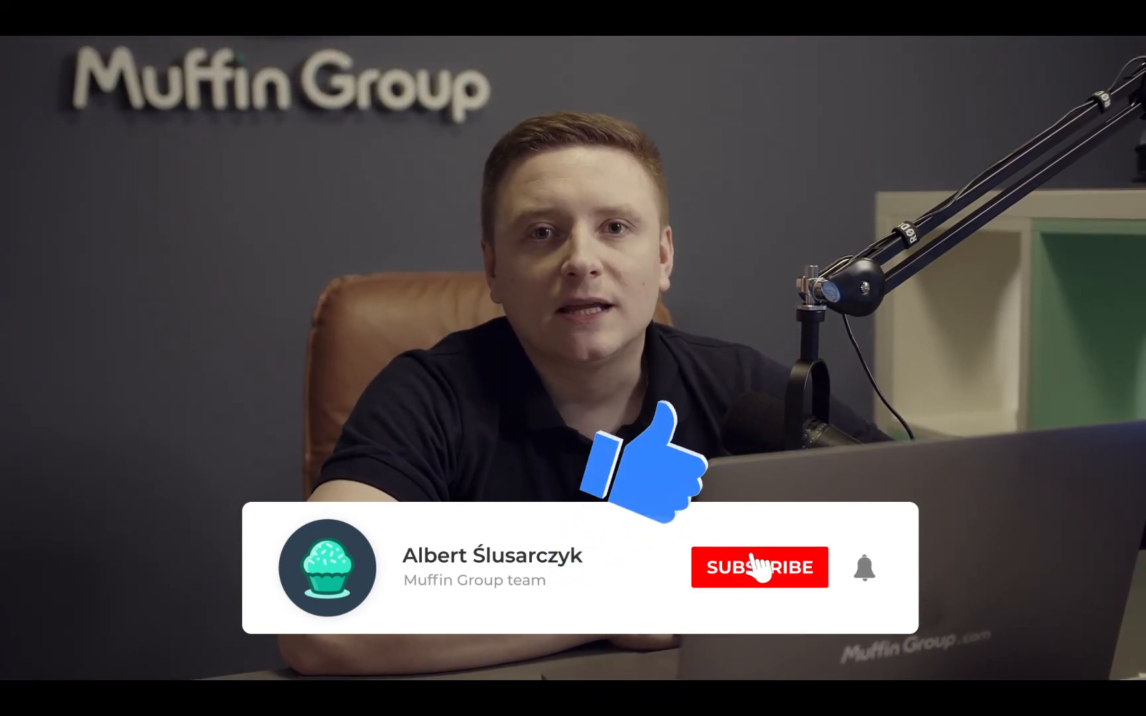
{"action": "left_click", "coordinate": [758, 568]}
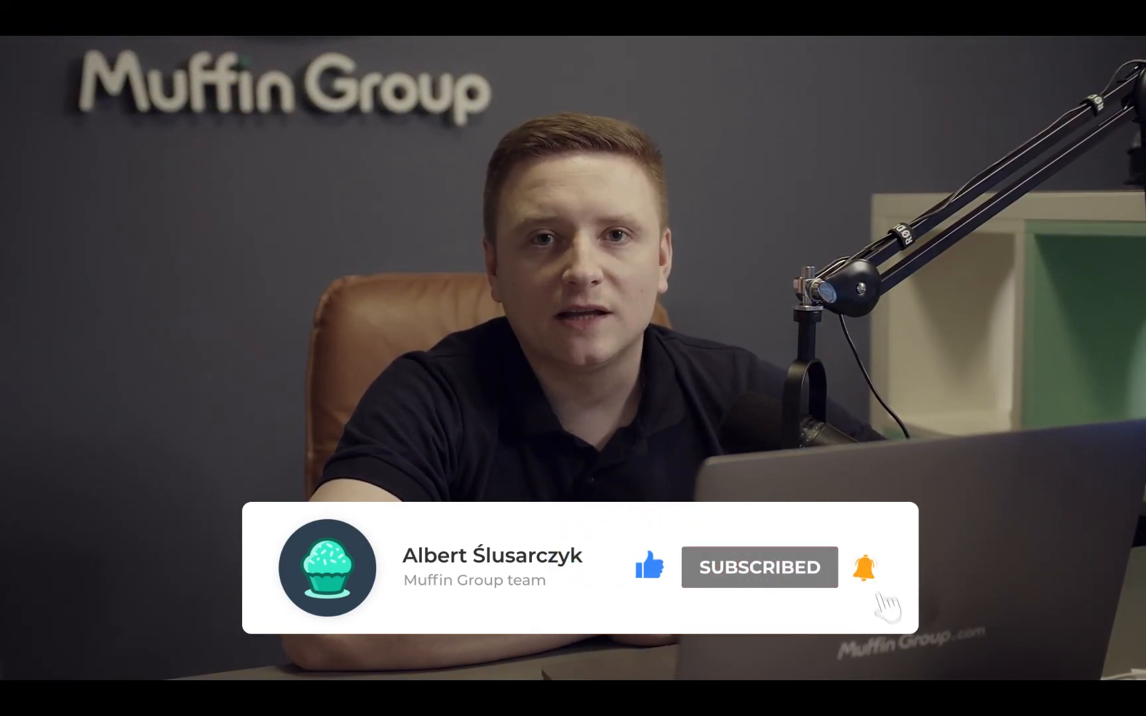